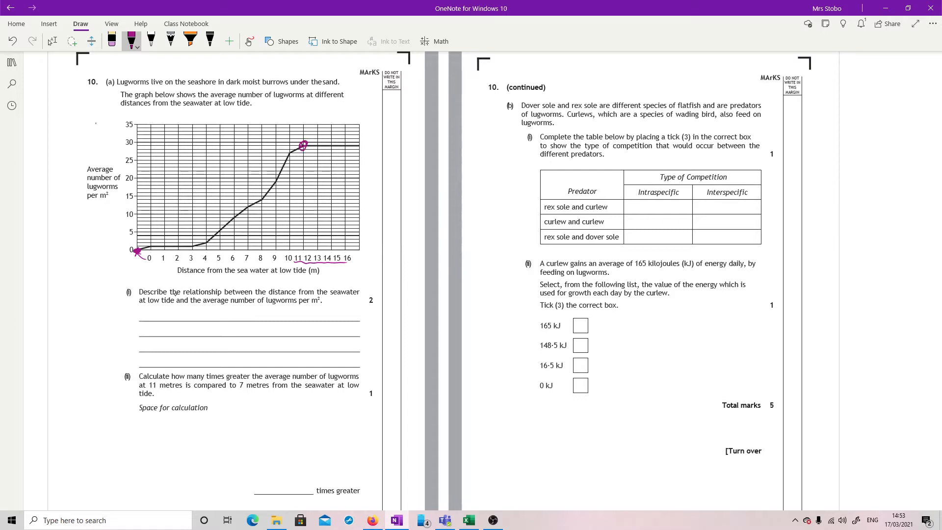
Step: Ink pink level lines along 30 per m² from the curve to the y-axis
drag(308, 144, 348, 142)
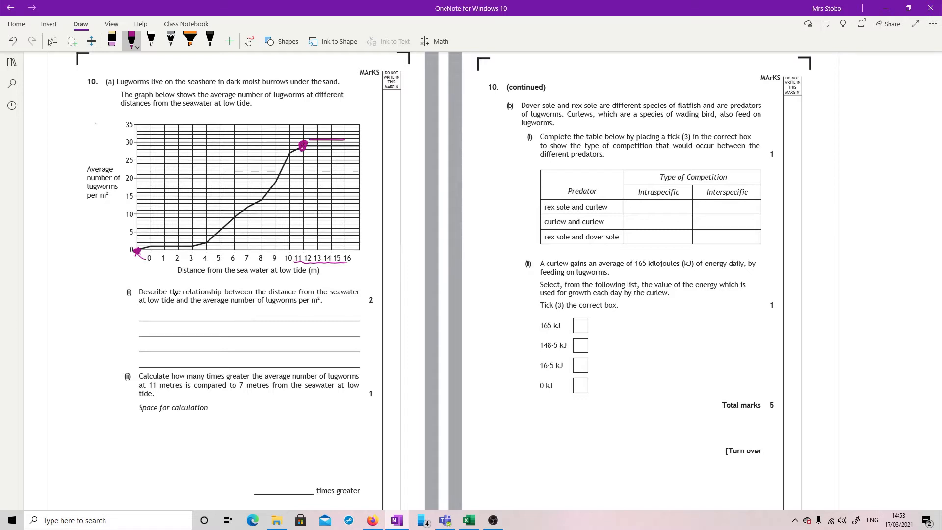
drag(306, 141, 348, 141)
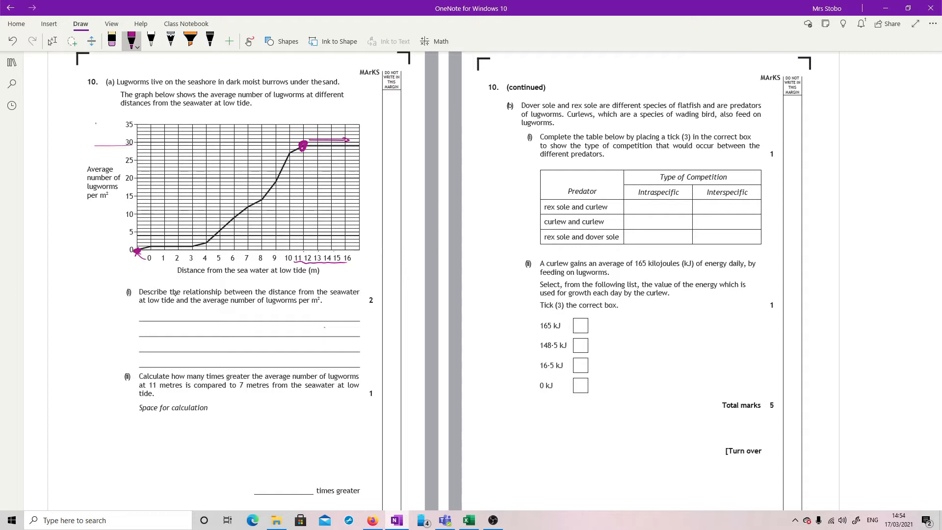
drag(71, 148, 85, 138)
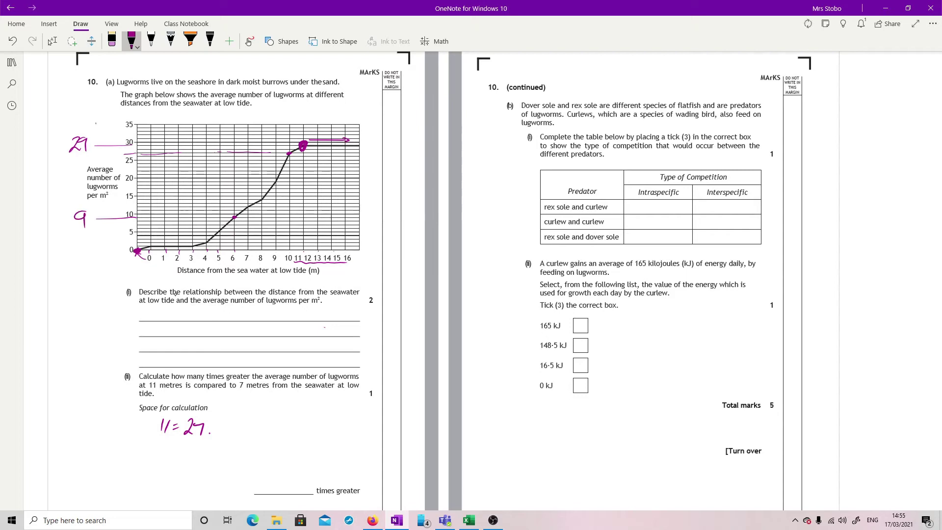
Step: Write the 7 m reading '7 = 9' beneath '11 = 29' in pink ink
drag(164, 444, 167, 466)
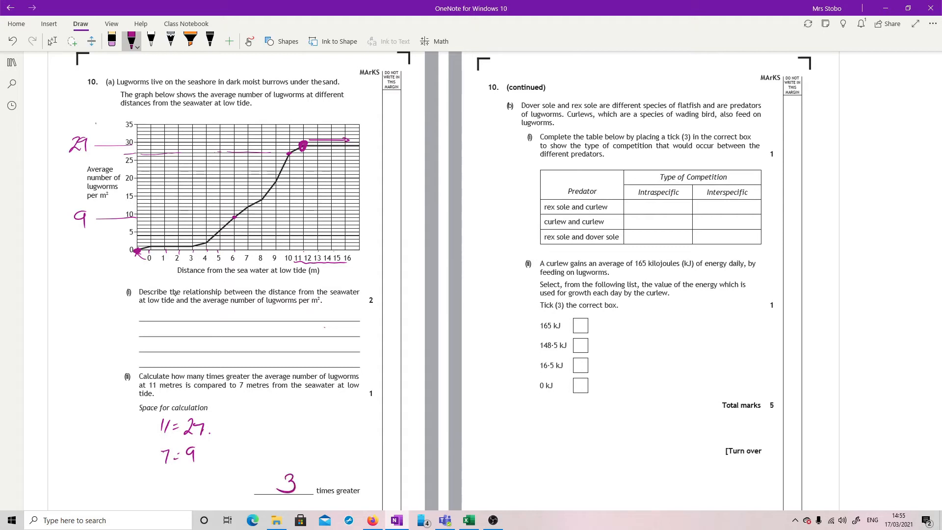
click(51, 41)
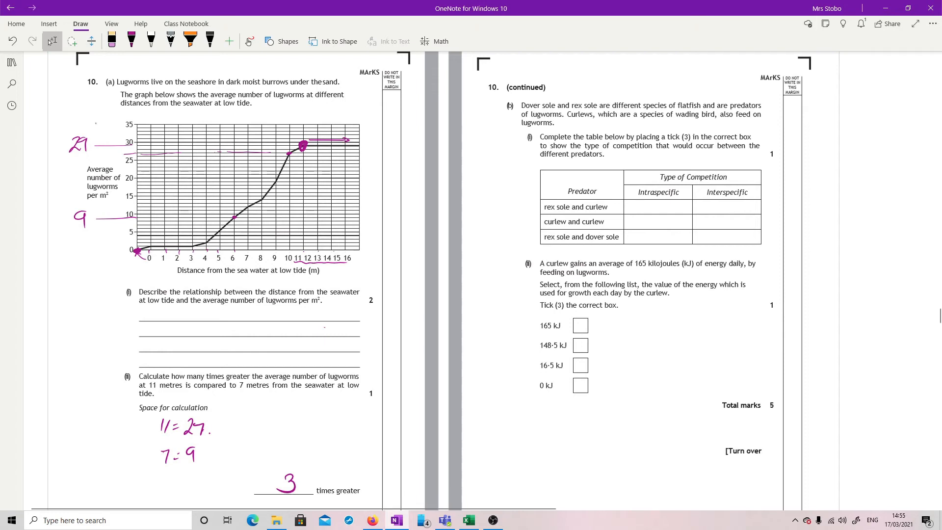
Step: Tick the (3) symbol and write 'Between' beside Interspecific in pink
drag(683, 137, 693, 131)
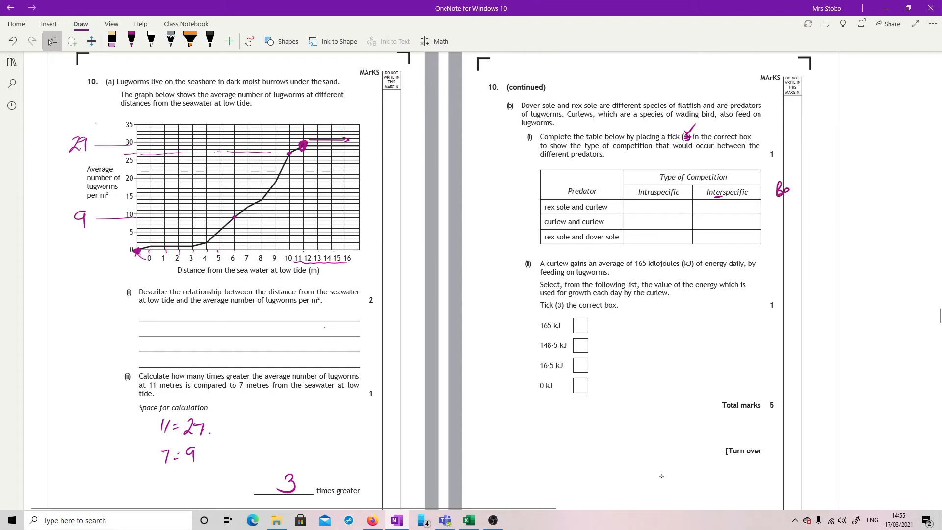
drag(778, 191, 832, 191)
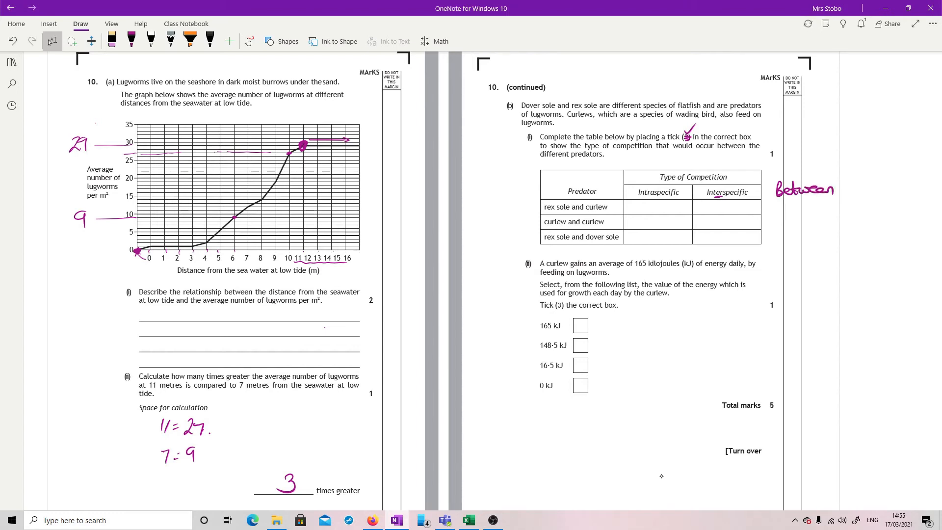
Step: Switch the pen to blue and write 'within' above Intraspecific
click(132, 41)
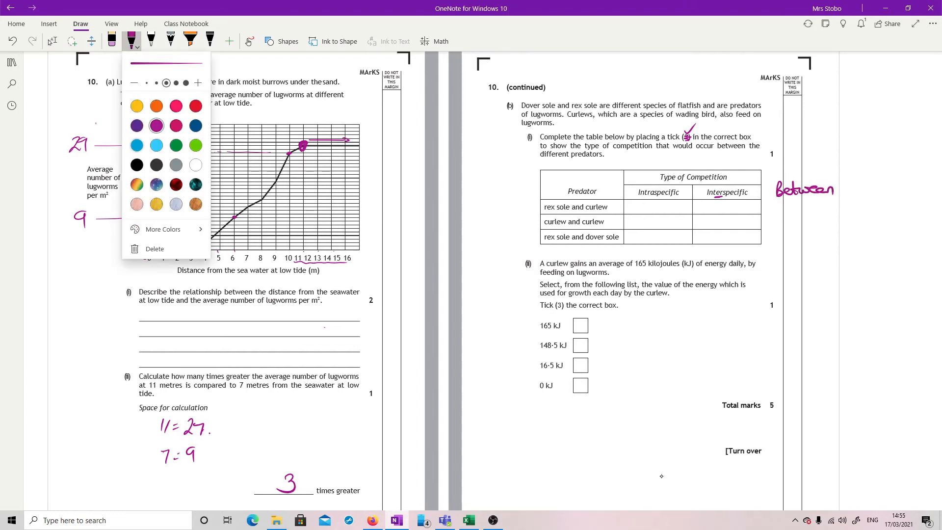
click(137, 145)
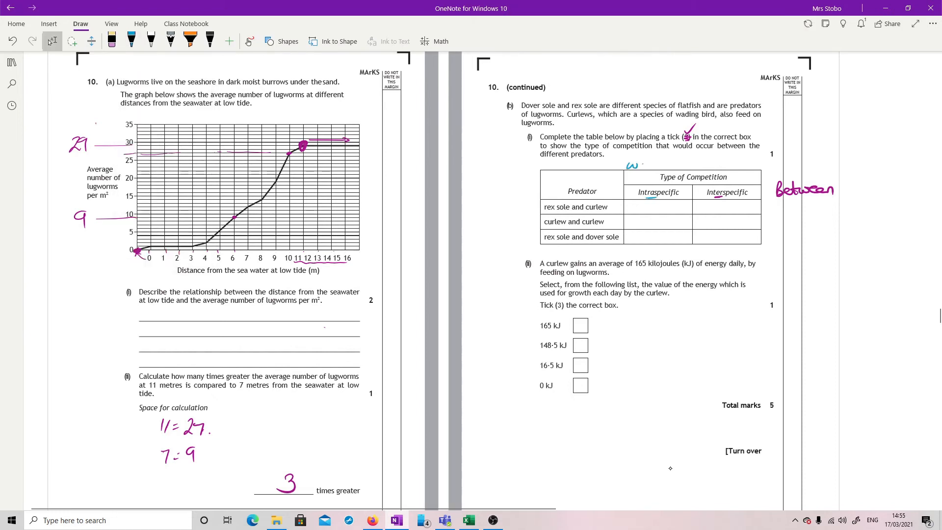
text(within)
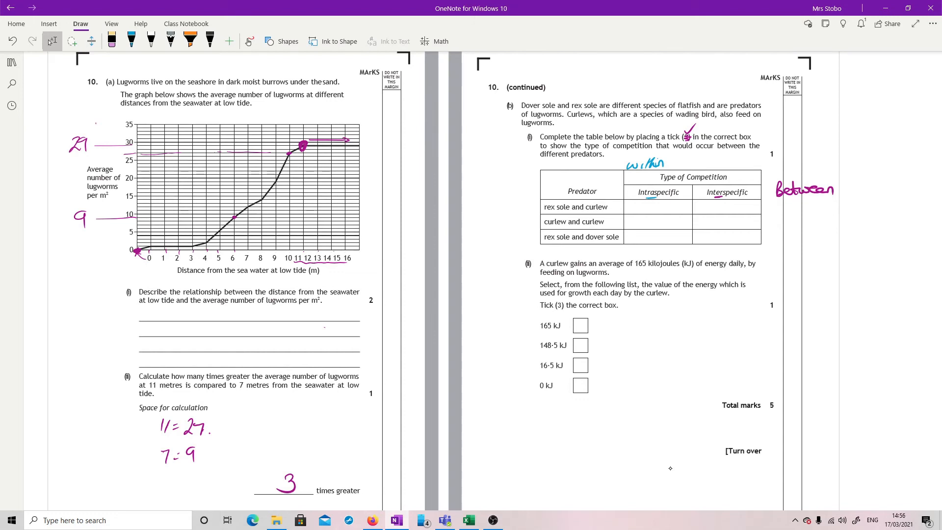
Step: Underline rex sole and curlew, and tick Interspecific and the next pair's type
drag(543, 212, 613, 212)
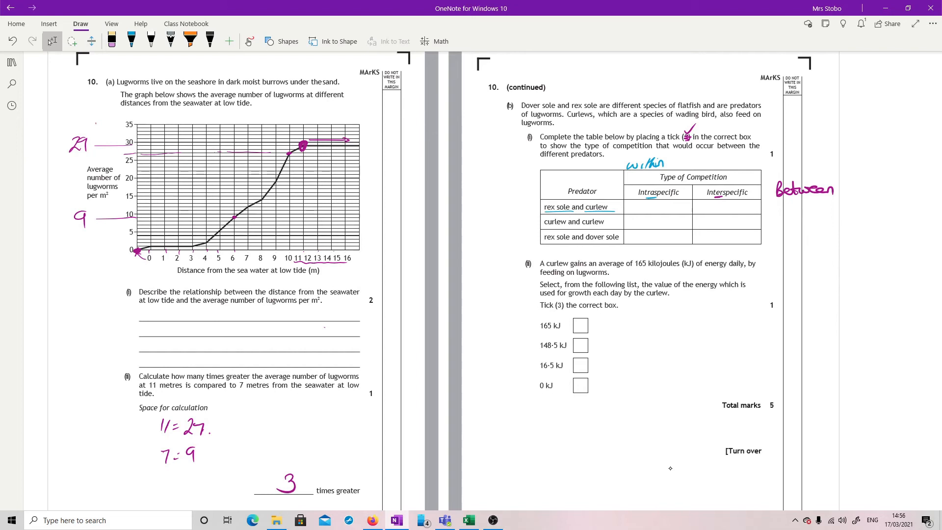
drag(718, 201, 730, 211)
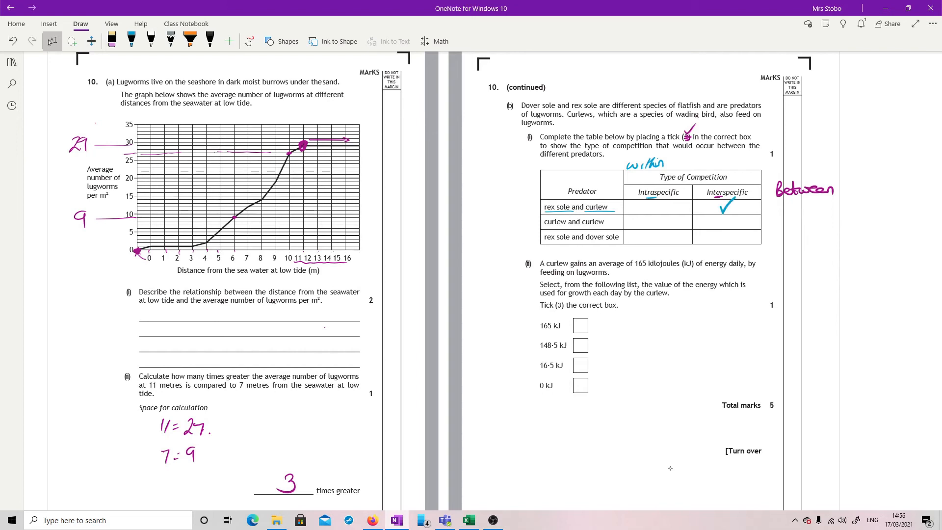
drag(645, 222, 663, 216)
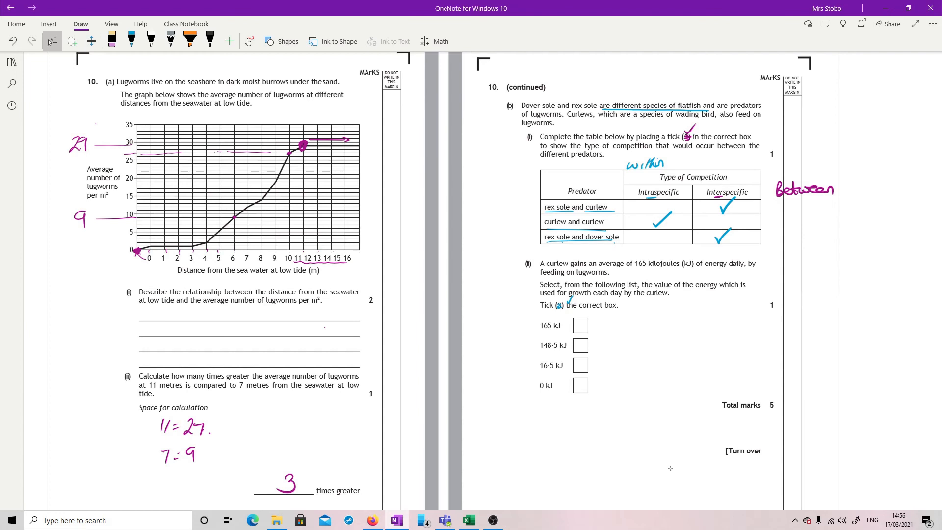
Step: Underline the species details and ink producer → primary → secondary consumer beside the options
drag(618, 346, 652, 345)
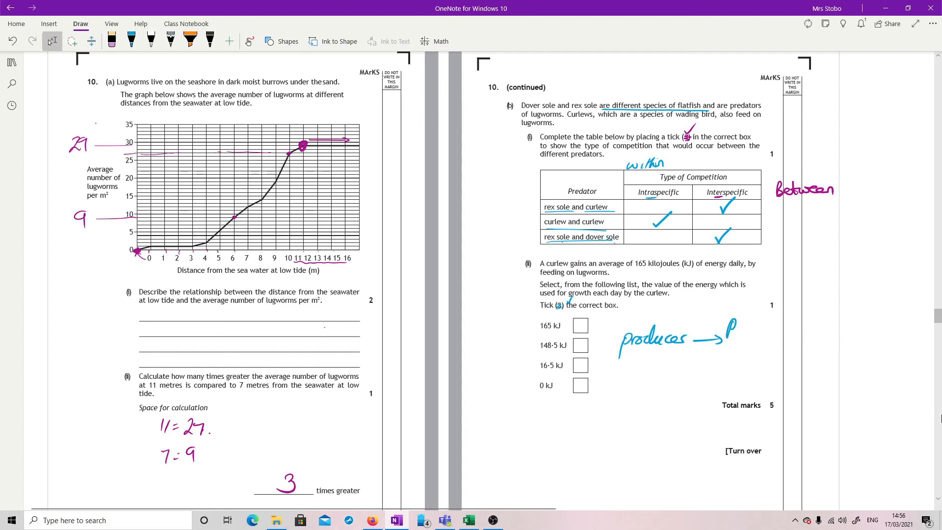
drag(736, 333, 787, 334)
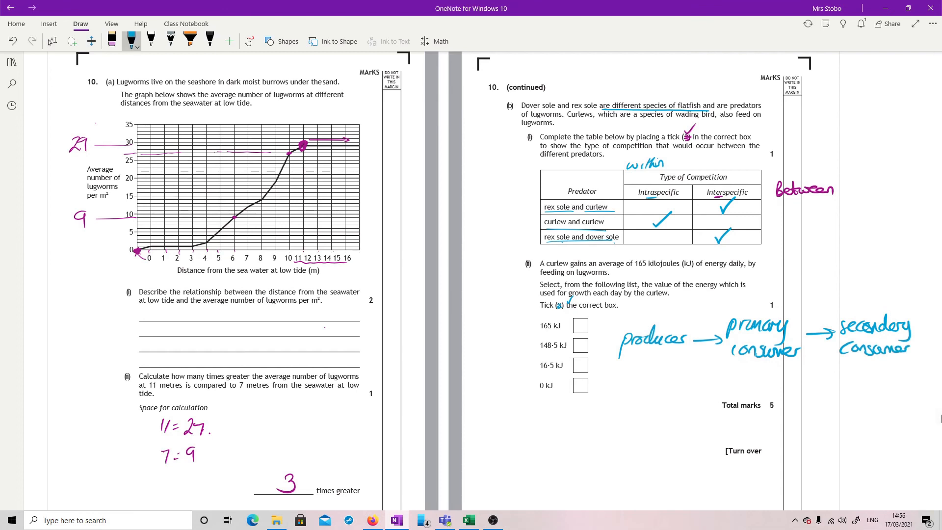
drag(679, 378, 730, 382)
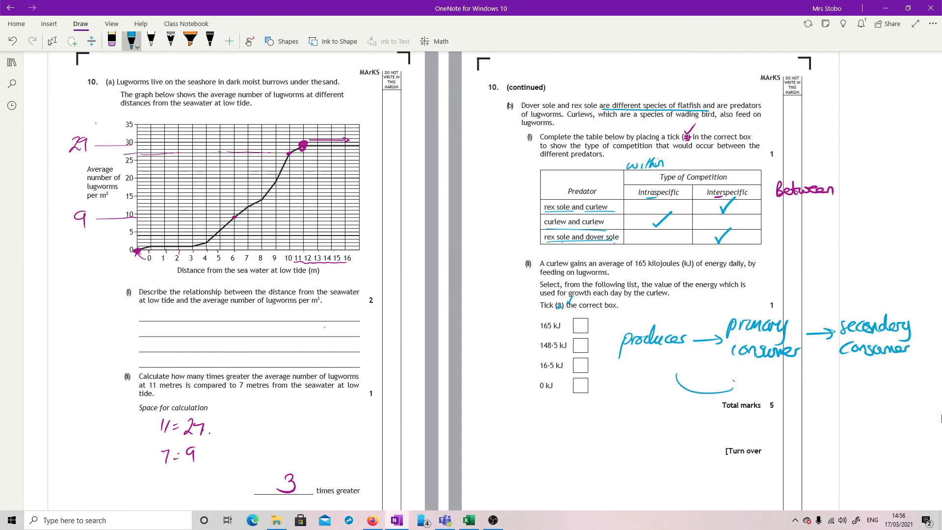